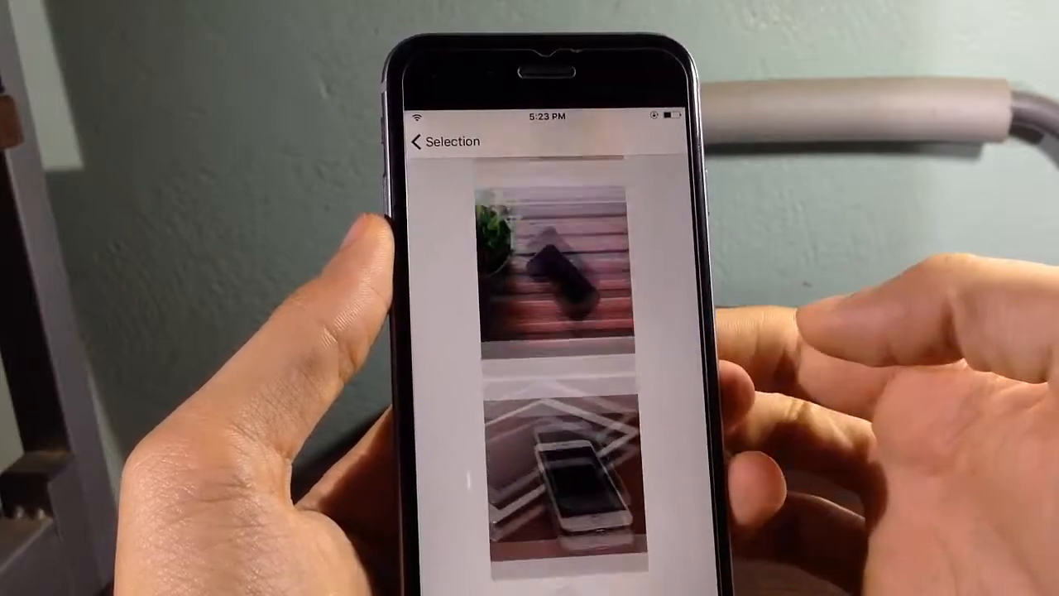
# Pick the wooden bench with plant scene from the Selection list of mockups
pyautogui.scroll(-3)
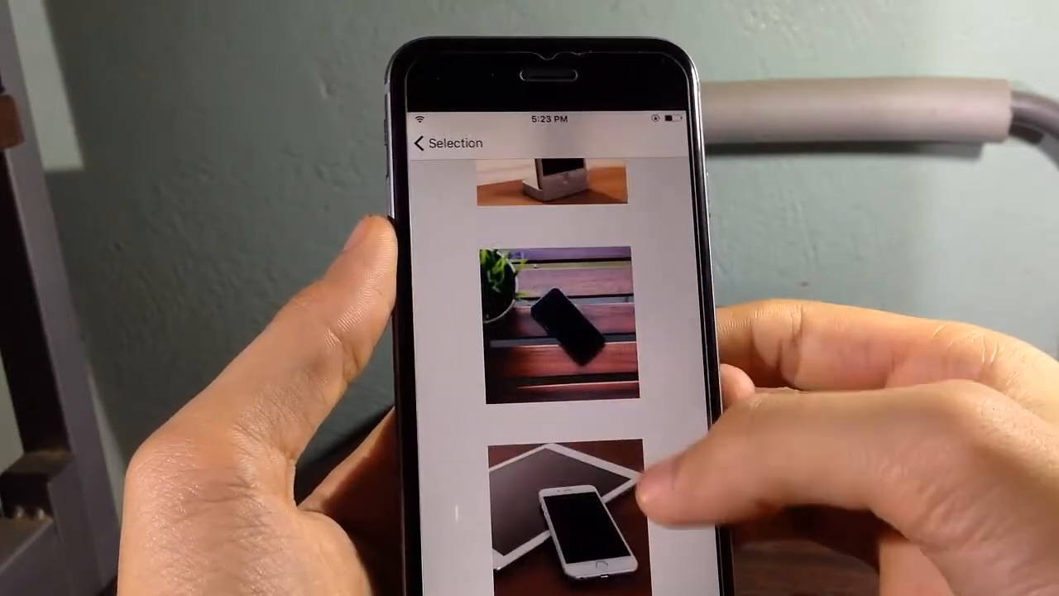
pyautogui.click(559, 322)
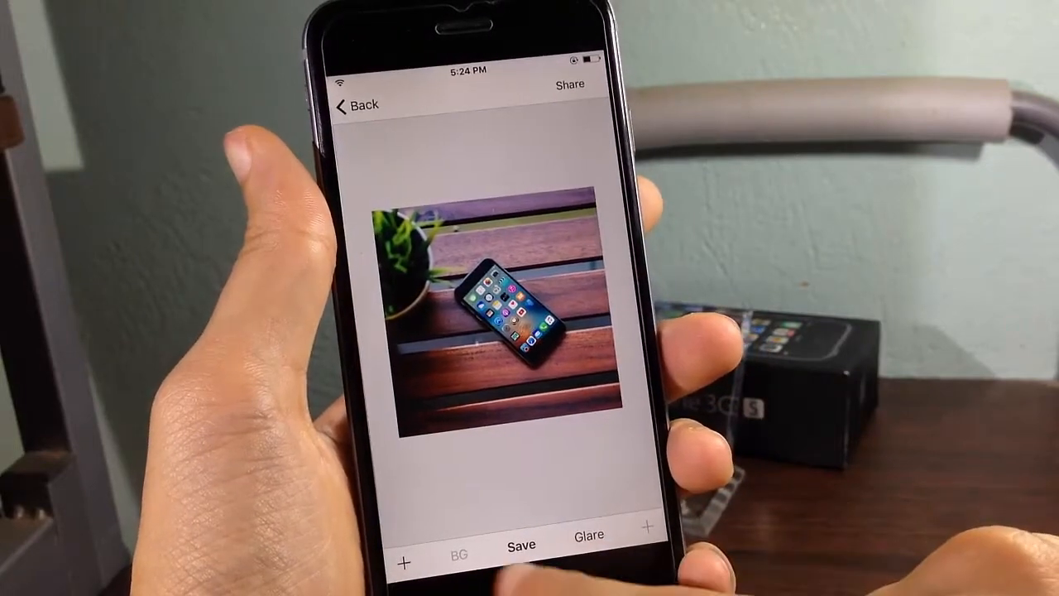
# Save the bench mockup to the camera roll and dismiss the saved confirmation
pyautogui.click(521, 542)
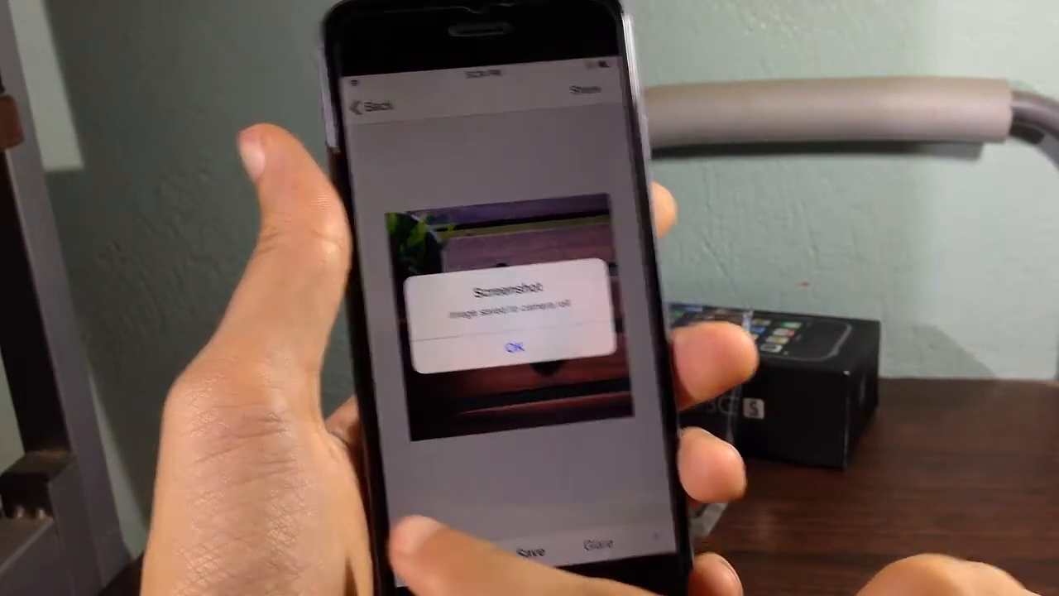
pyautogui.click(515, 348)
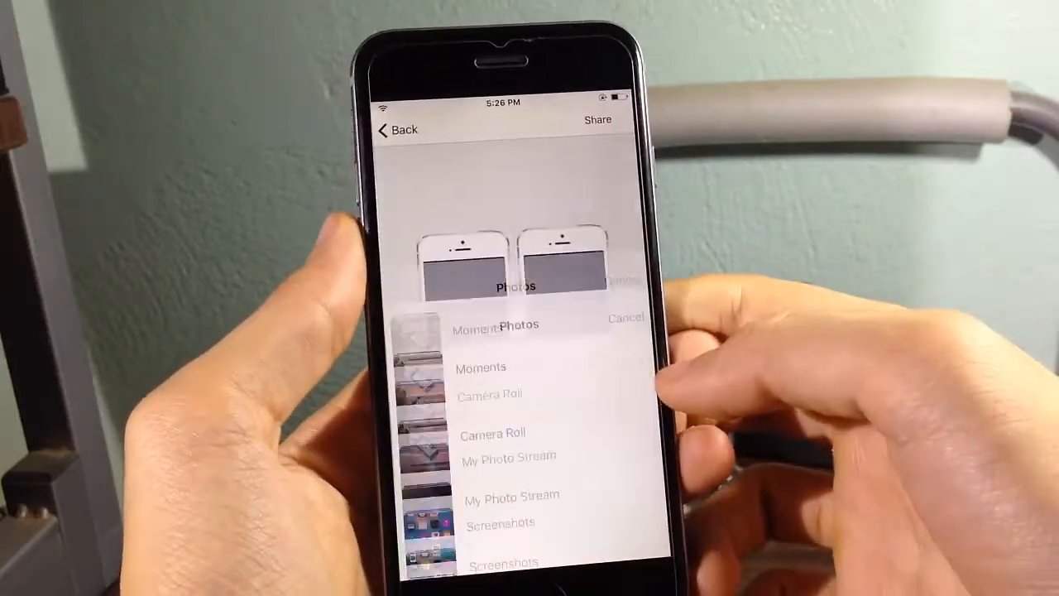
# Choose the Screenshots album as the image source for the two-phone mockup
pyautogui.click(493, 433)
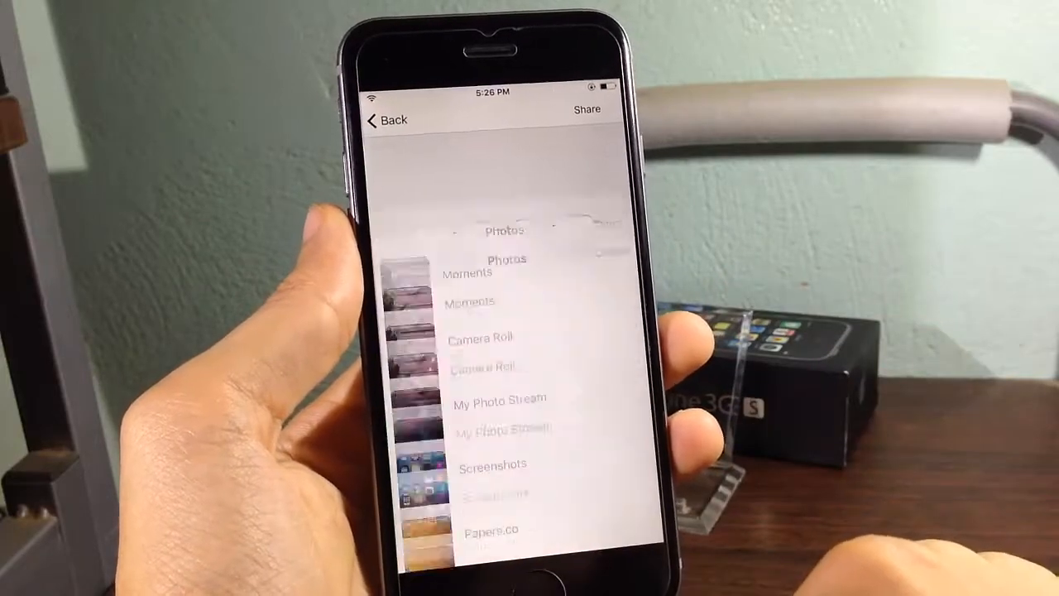
pyautogui.click(479, 337)
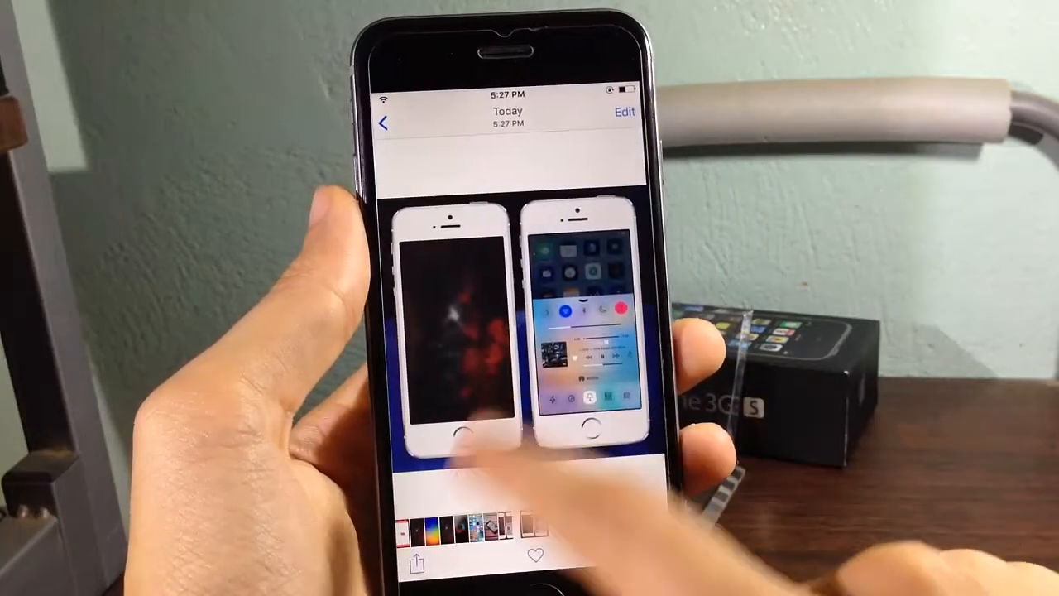
# Open Screenshot App's Details page in Cydia's Installed list and scroll its features
pyautogui.click(506, 339)
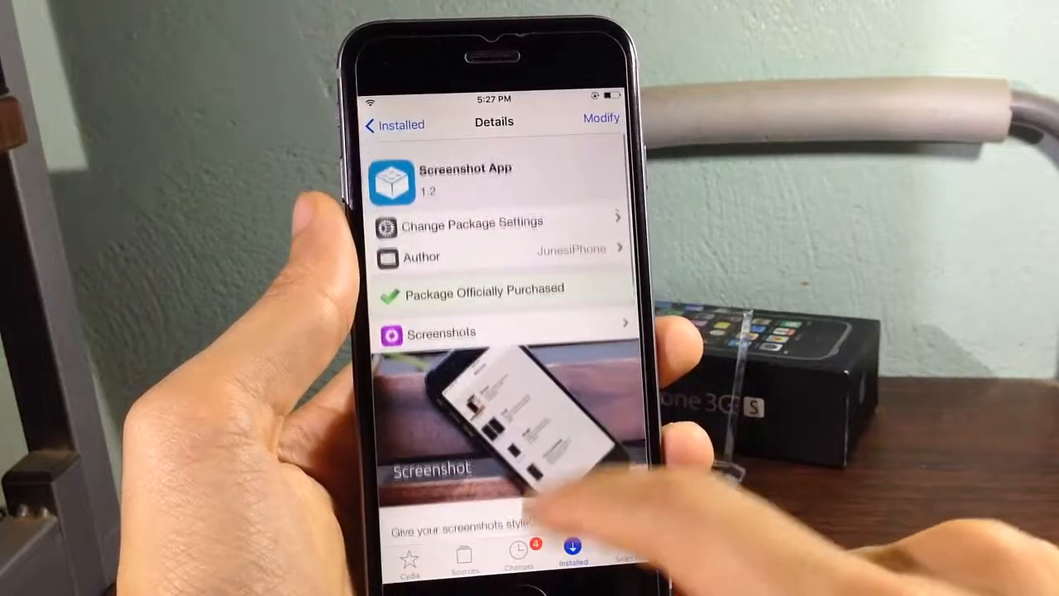
pyautogui.scroll(-3)
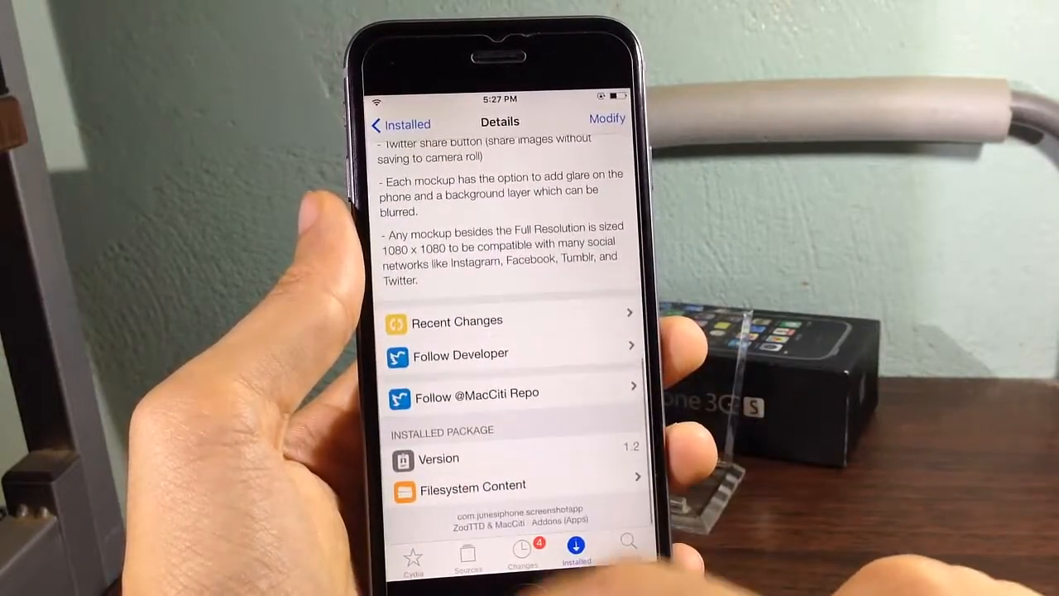